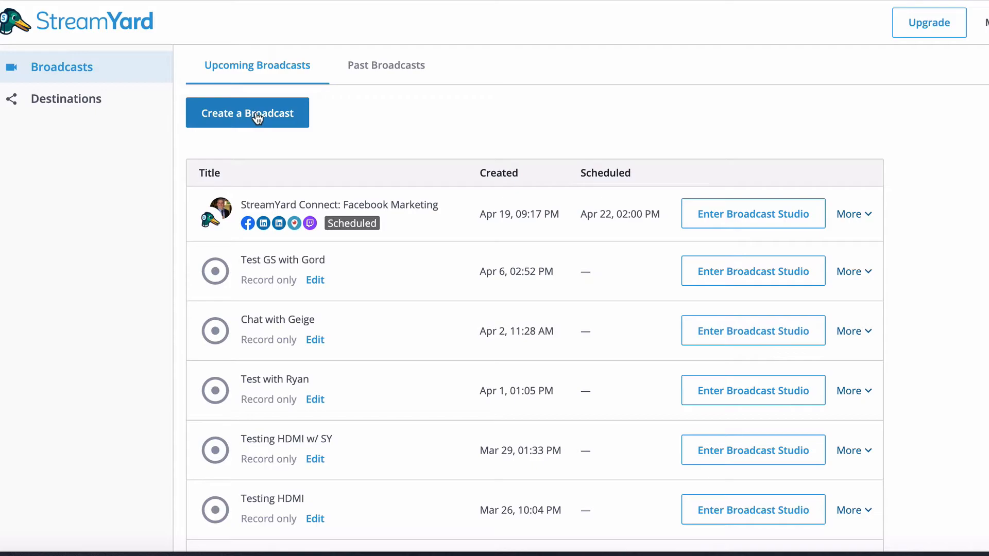
# Step: Start a new broadcast and choose Record only, skipping streaming destinations
pyautogui.click(247, 113)
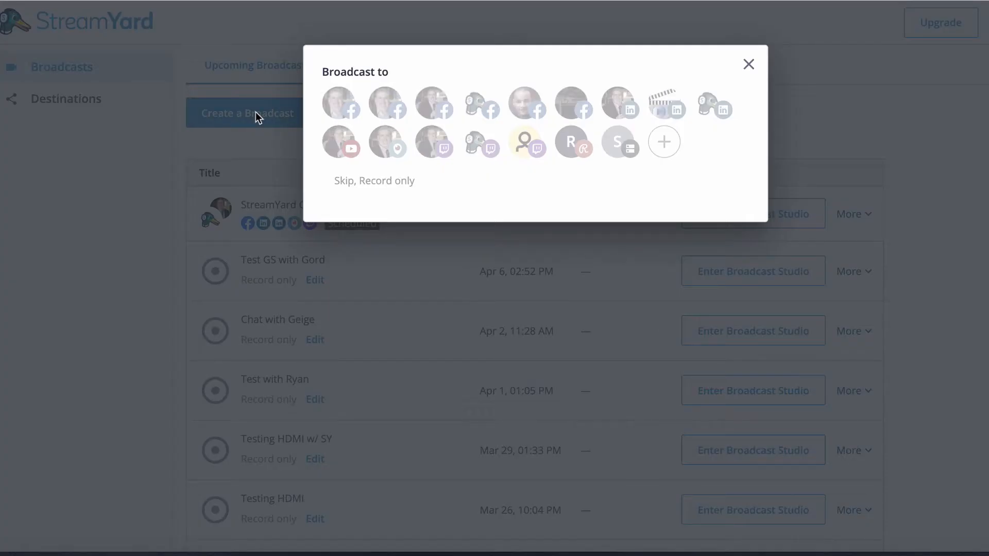
pyautogui.moveTo(384, 190)
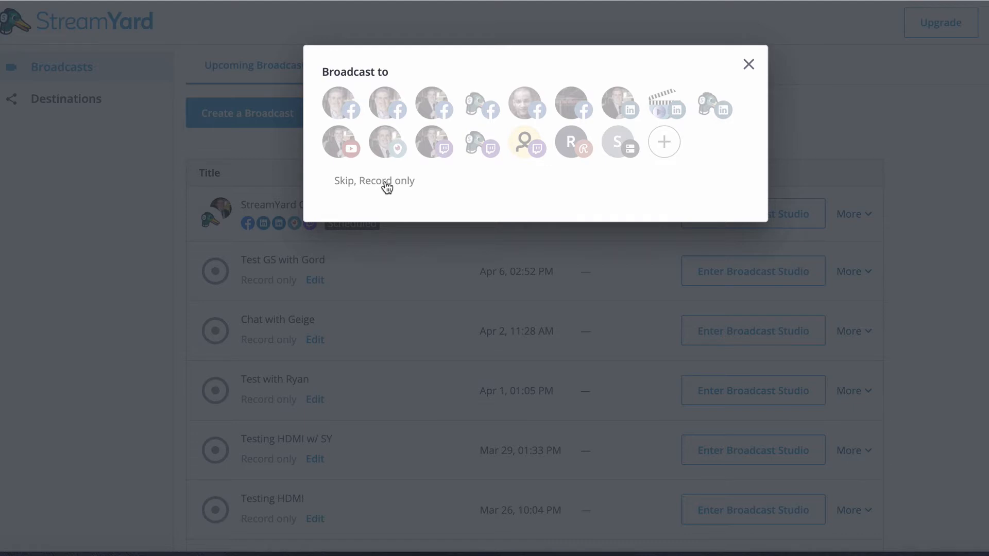
pyautogui.click(374, 181)
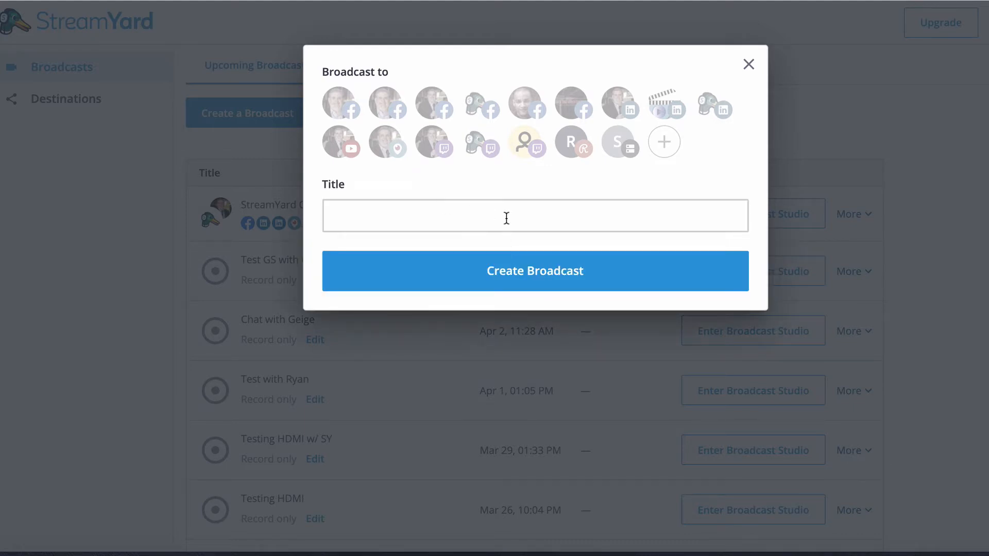
# Step: Title the broadcast 'Green Screen Demo' and create it
pyautogui.click(535, 216)
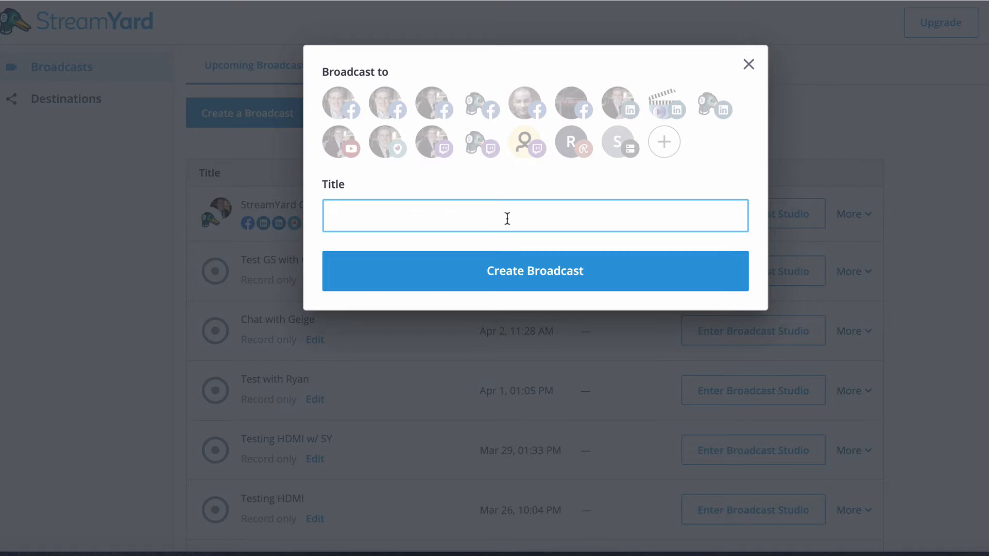
pyautogui.write('Green S')
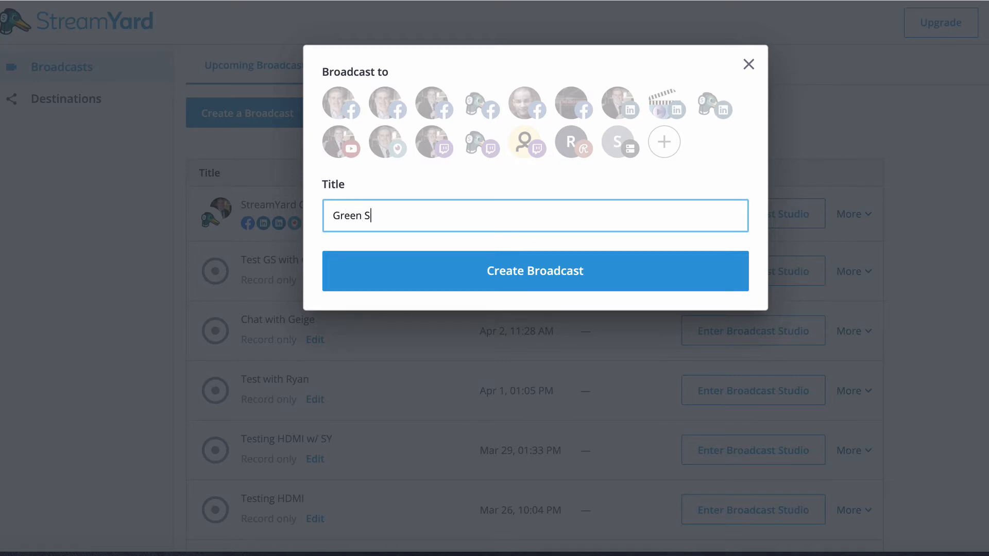
pyautogui.write('creen Demo')
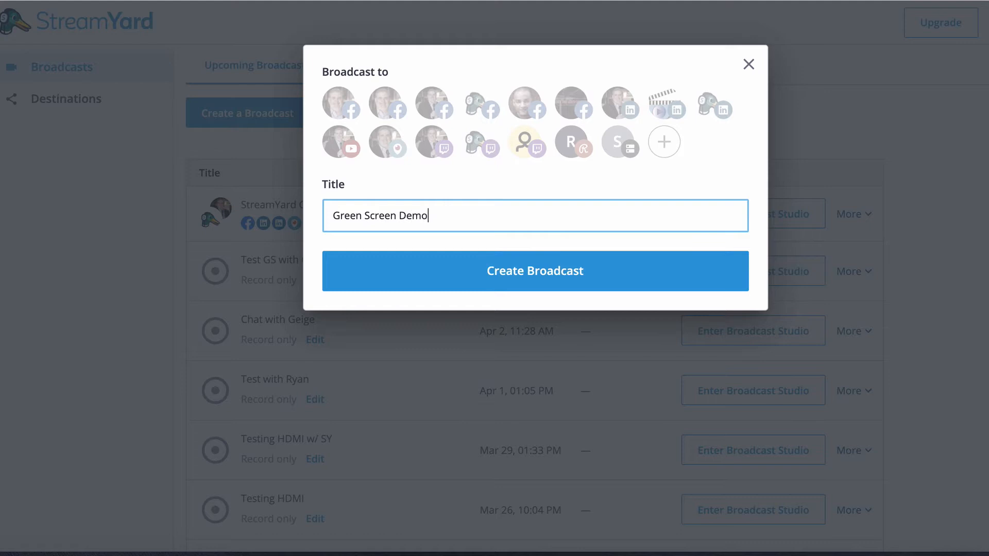
pyautogui.click(535, 271)
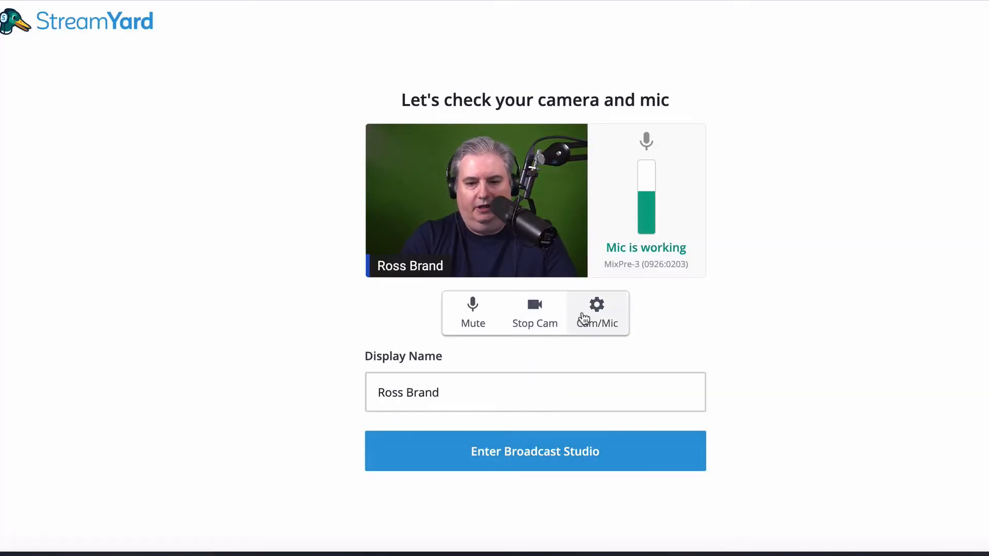
# Step: Review available cameras in Cam/Mic settings, keeping USB Capture HDMI at 720p
pyautogui.click(597, 313)
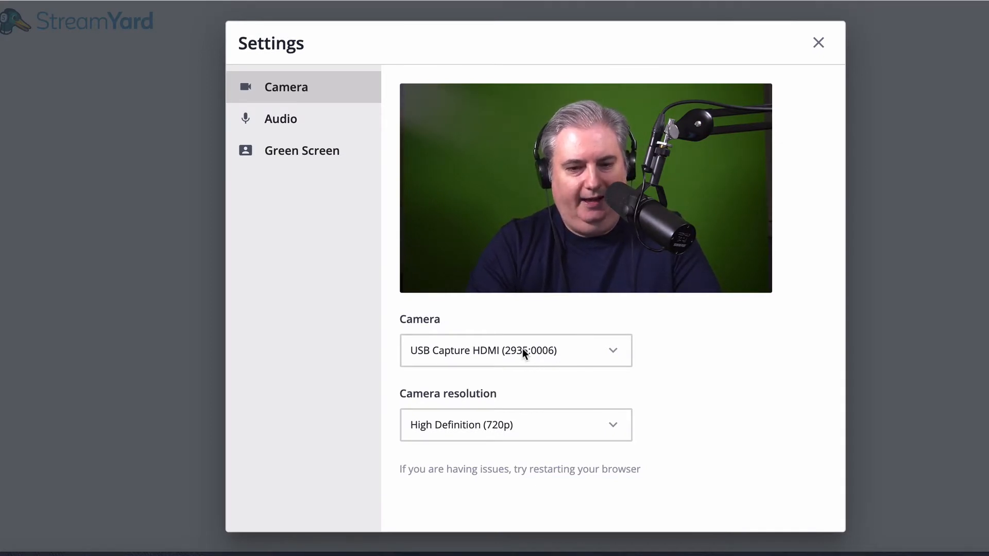
pyautogui.moveTo(367, 162)
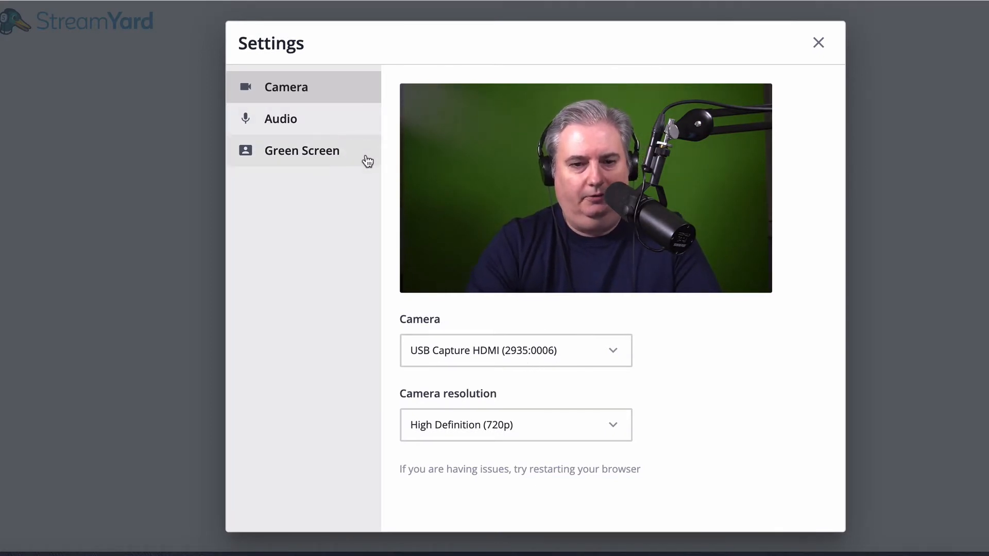
pyautogui.moveTo(350, 145)
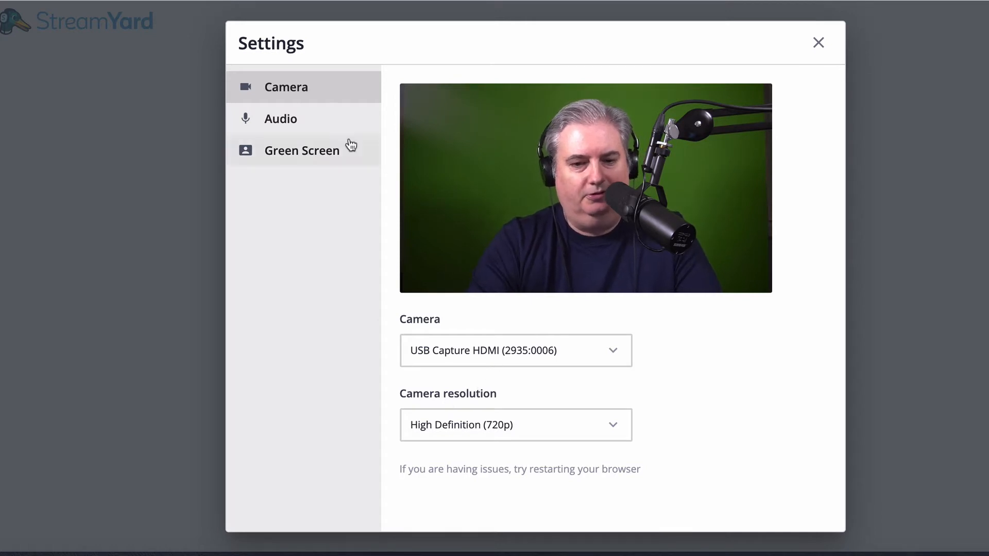
pyautogui.moveTo(516, 365)
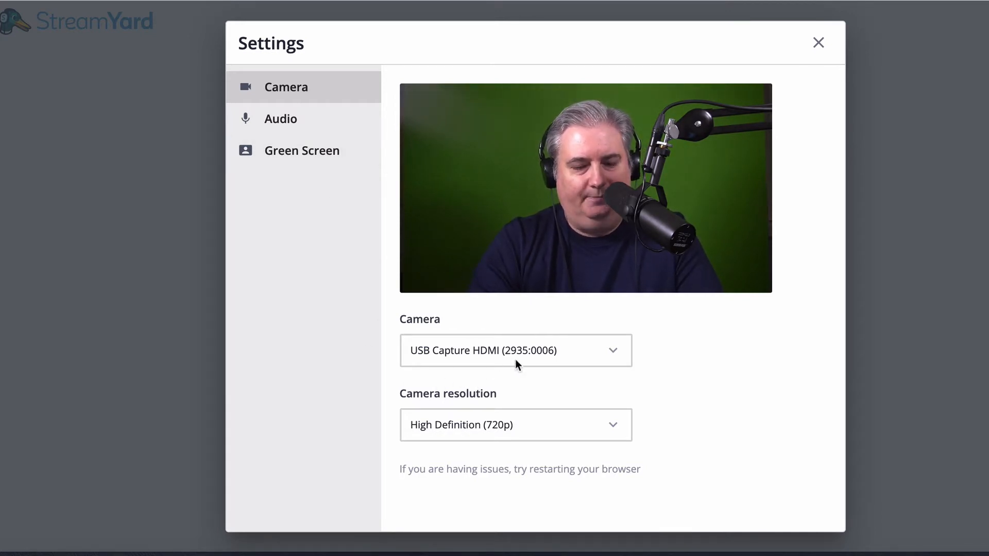
pyautogui.click(514, 350)
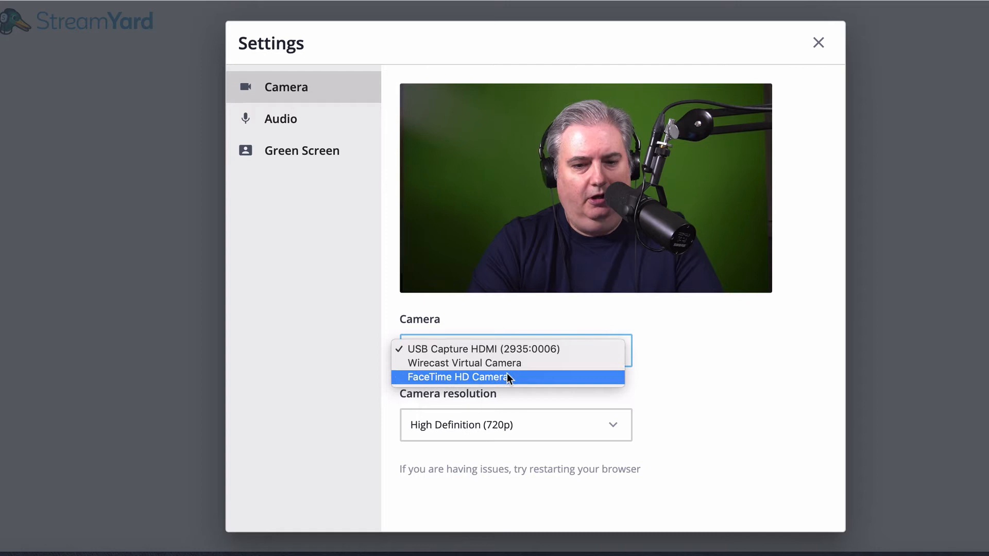
pyautogui.moveTo(508, 326)
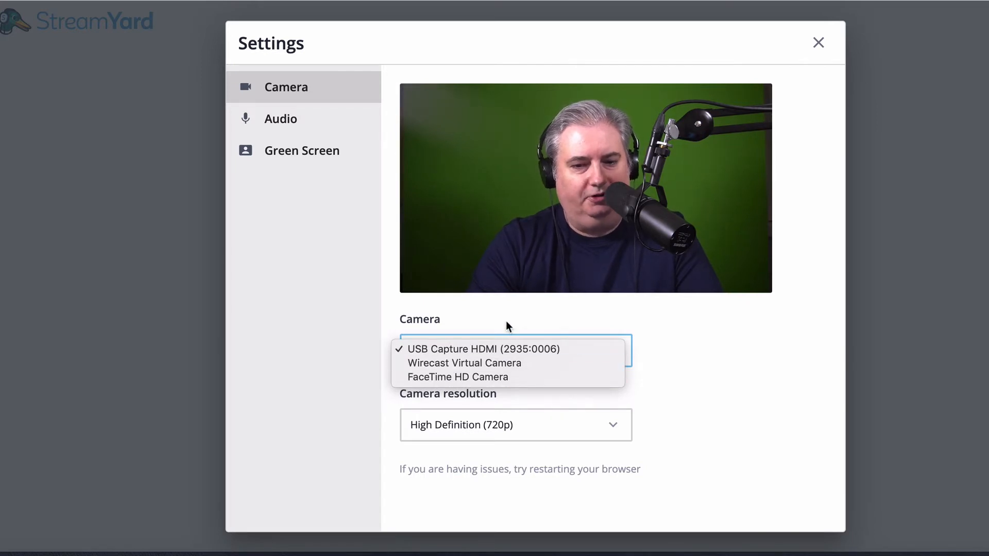
pyautogui.click(280, 118)
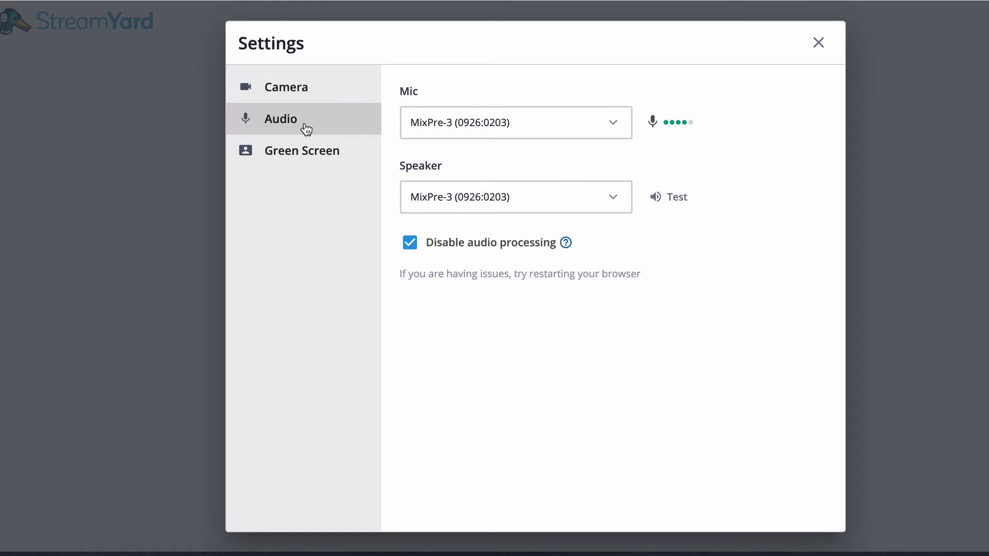
pyautogui.moveTo(318, 150)
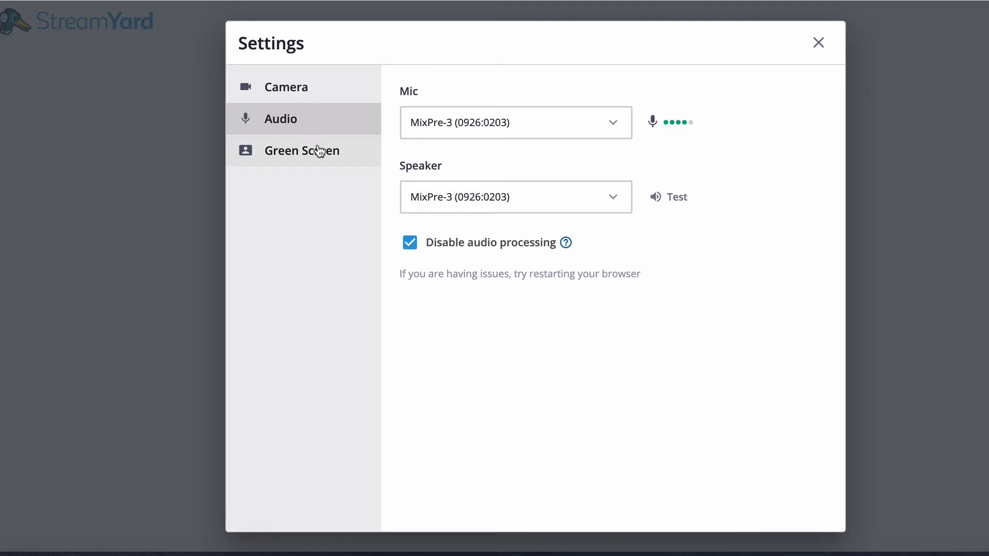
pyautogui.moveTo(538, 261)
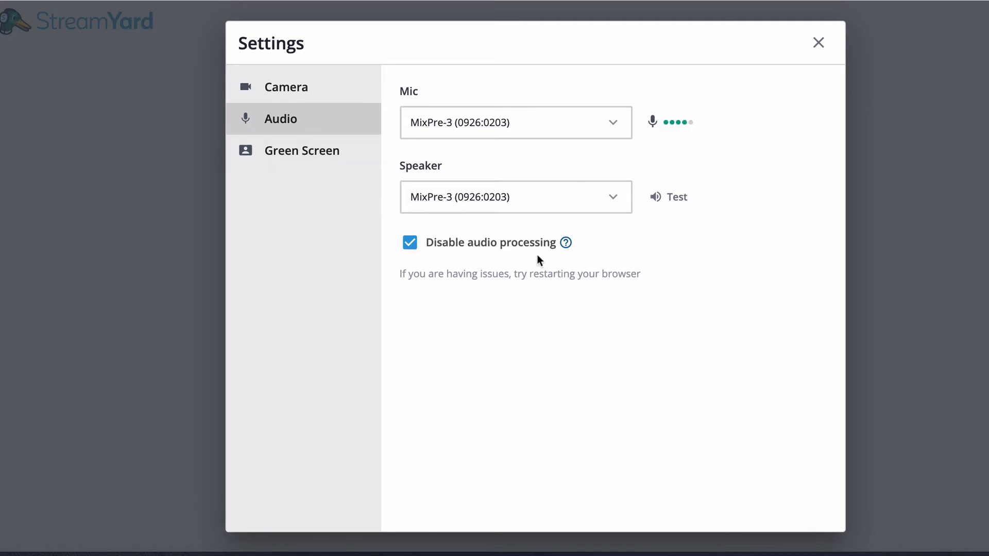
pyautogui.moveTo(508, 250)
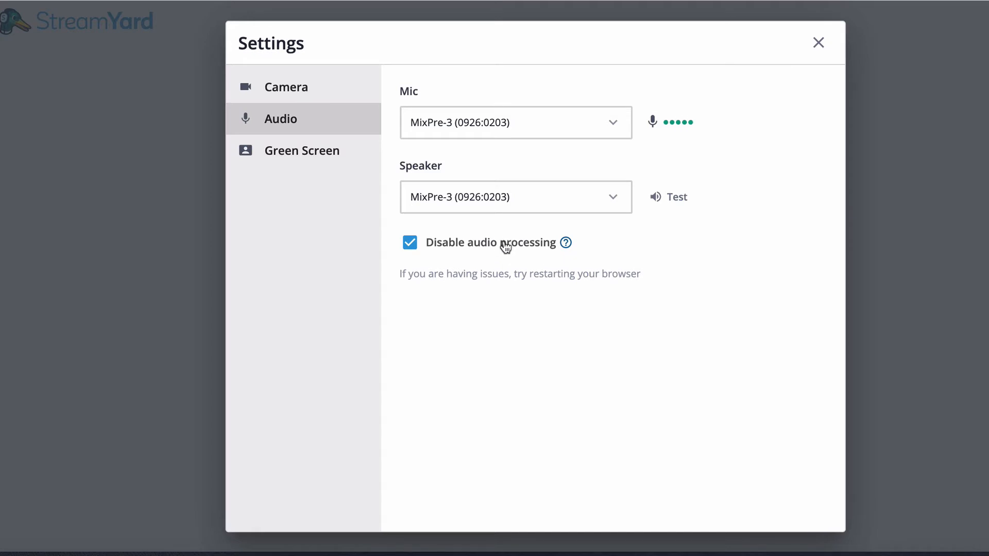
pyautogui.moveTo(365, 167)
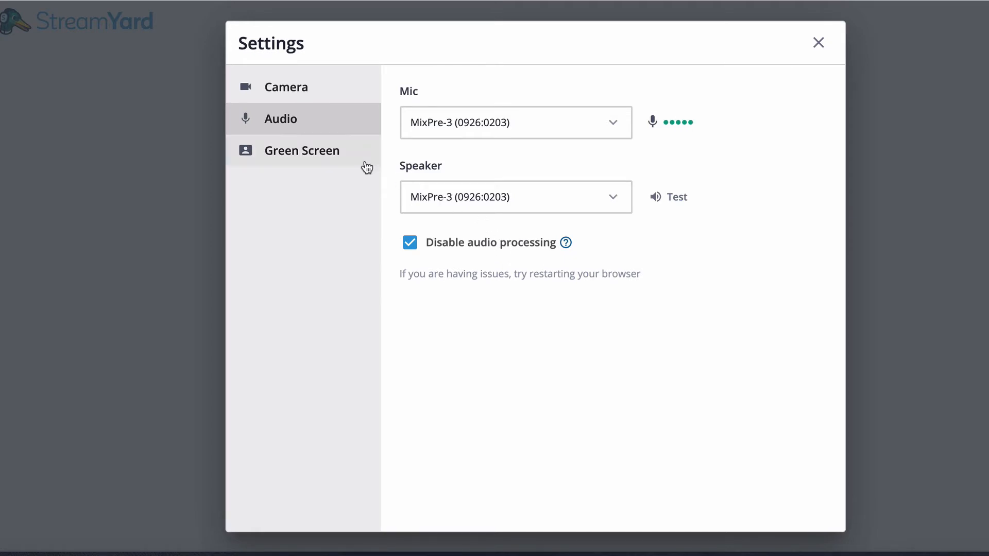
pyautogui.moveTo(319, 163)
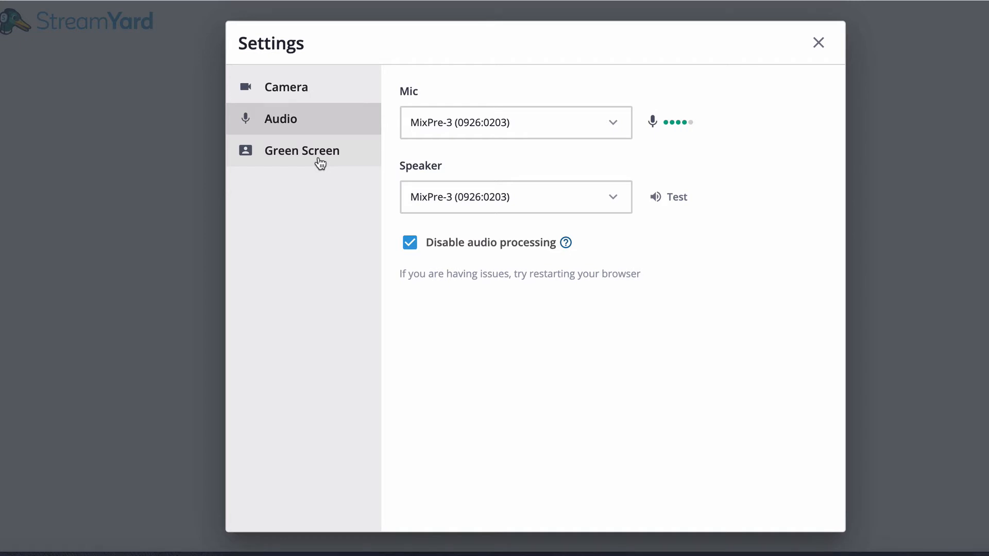
pyautogui.moveTo(336, 159)
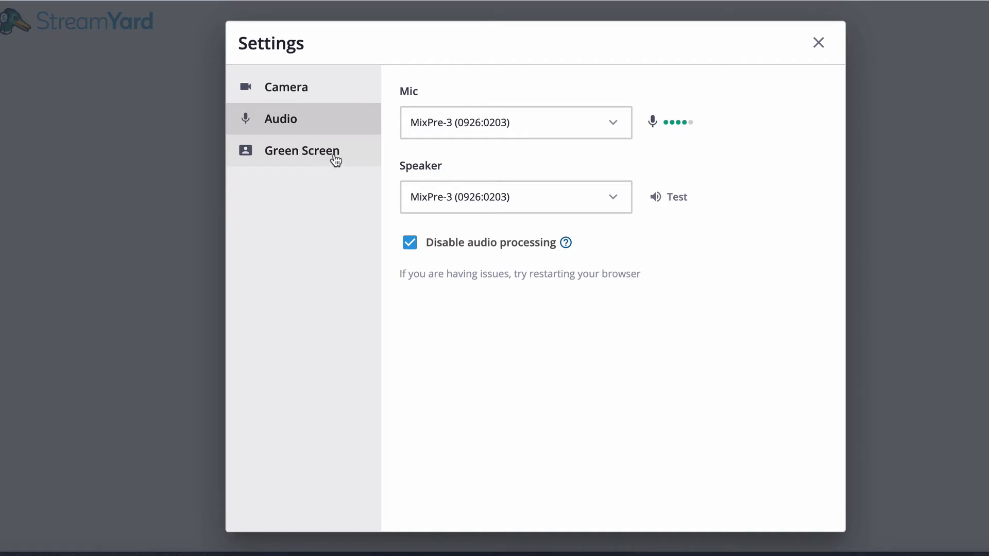
pyautogui.moveTo(305, 242)
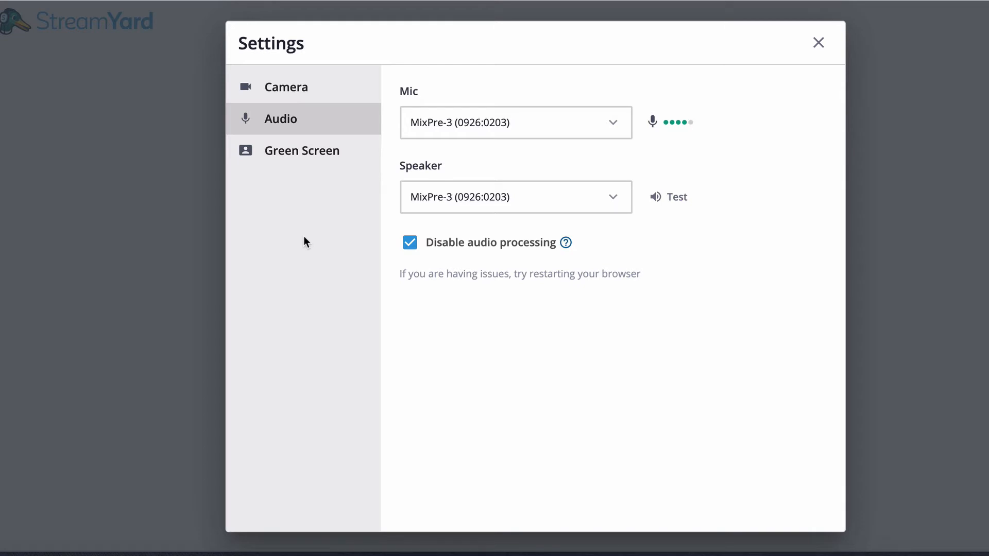
pyautogui.click(302, 151)
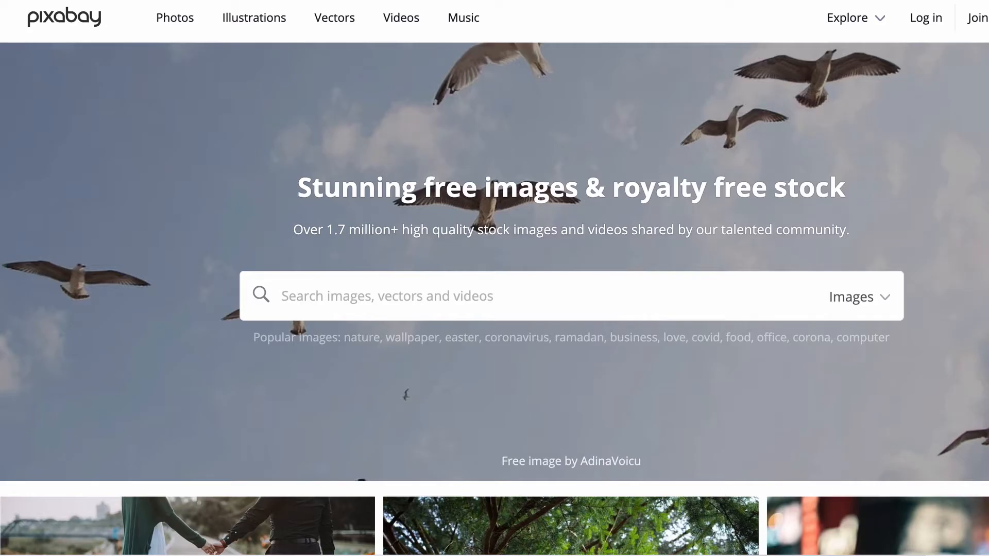
pyautogui.scroll(-3)
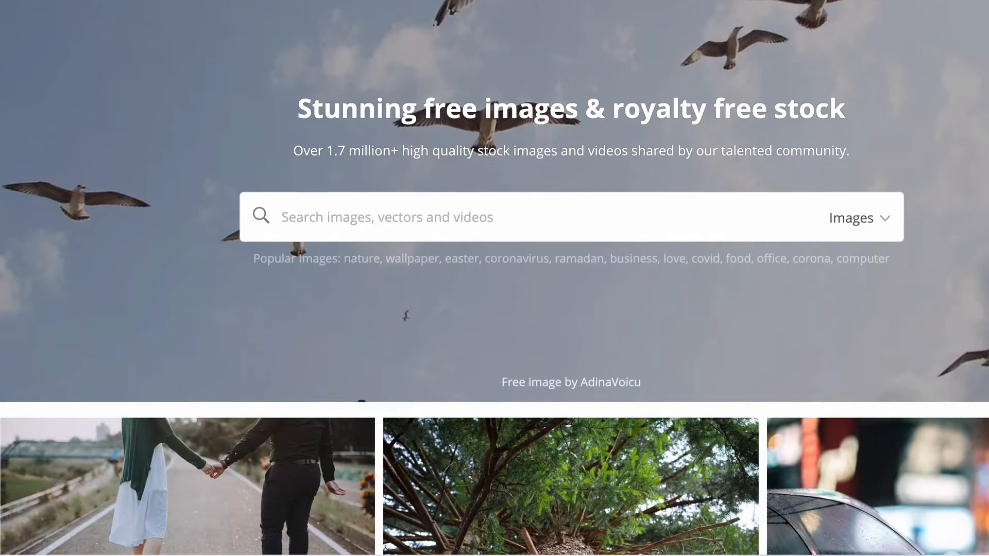
pyautogui.scroll(-3)
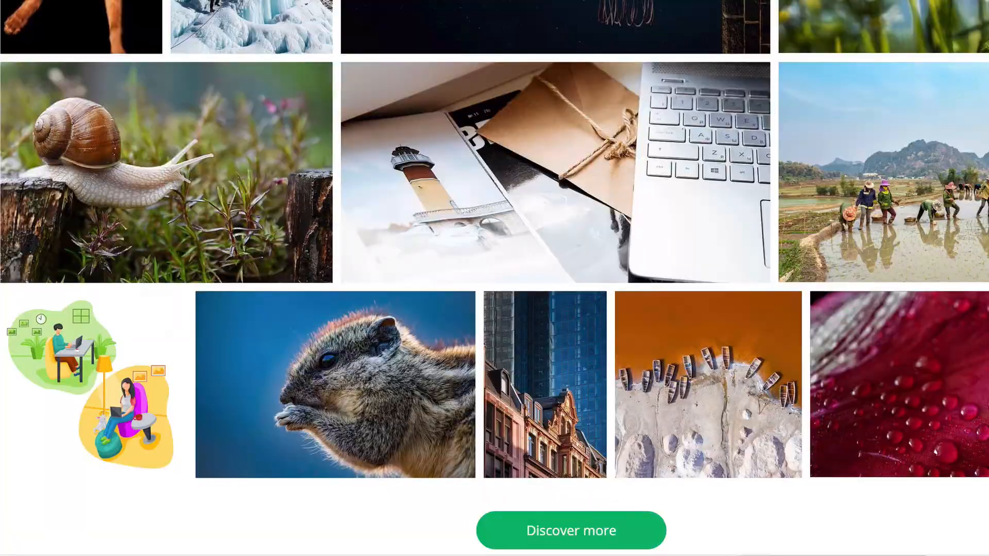
pyautogui.scroll(3)
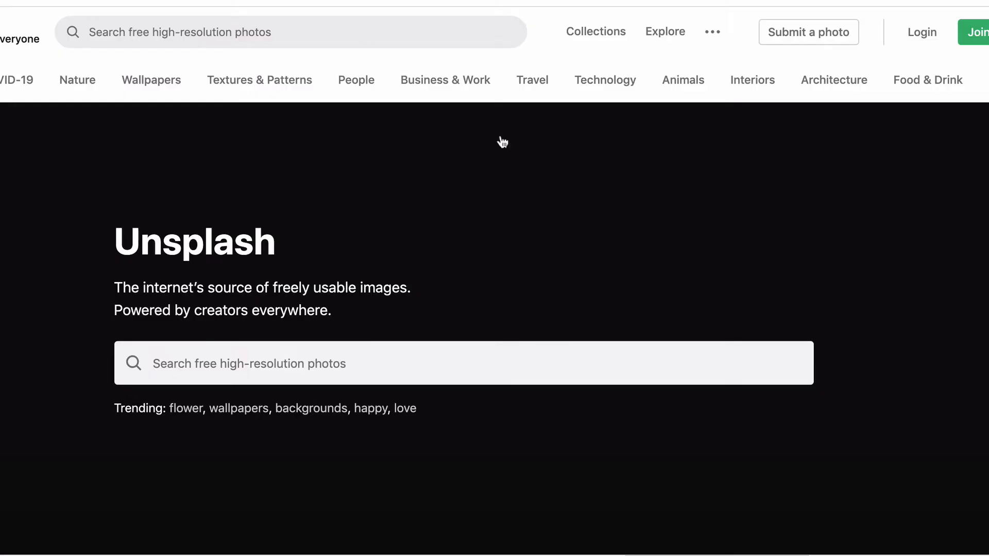
pyautogui.scroll(-3)
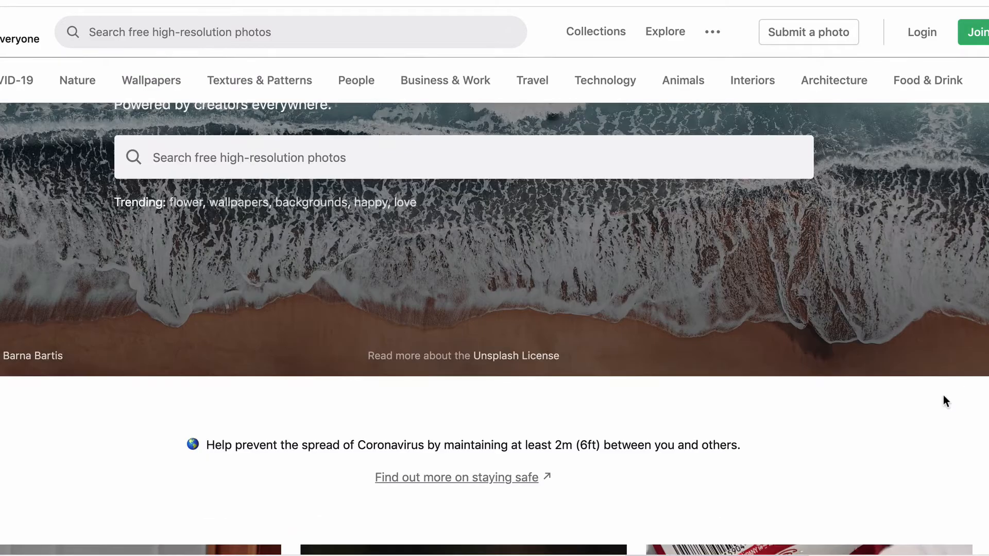
pyautogui.scroll(3)
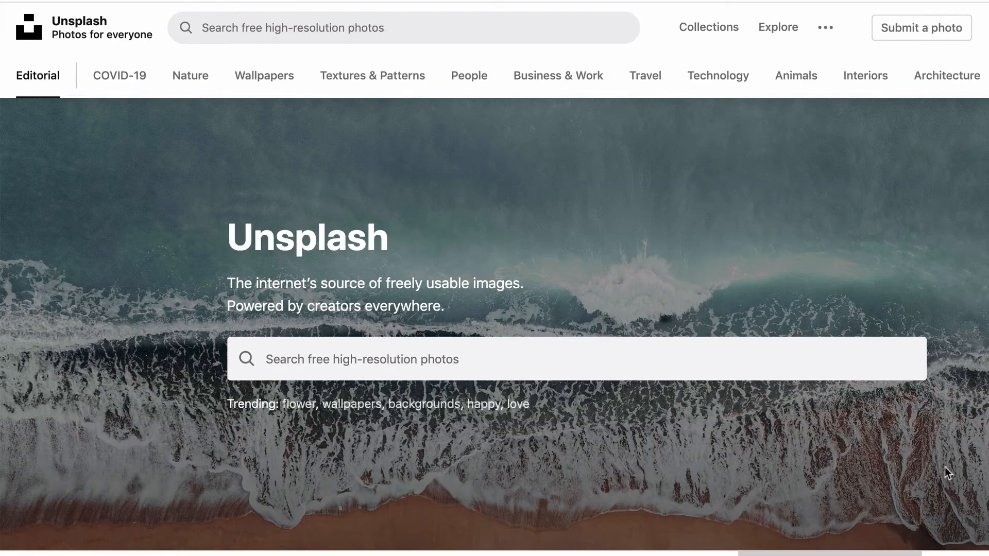
pyautogui.write('bok')
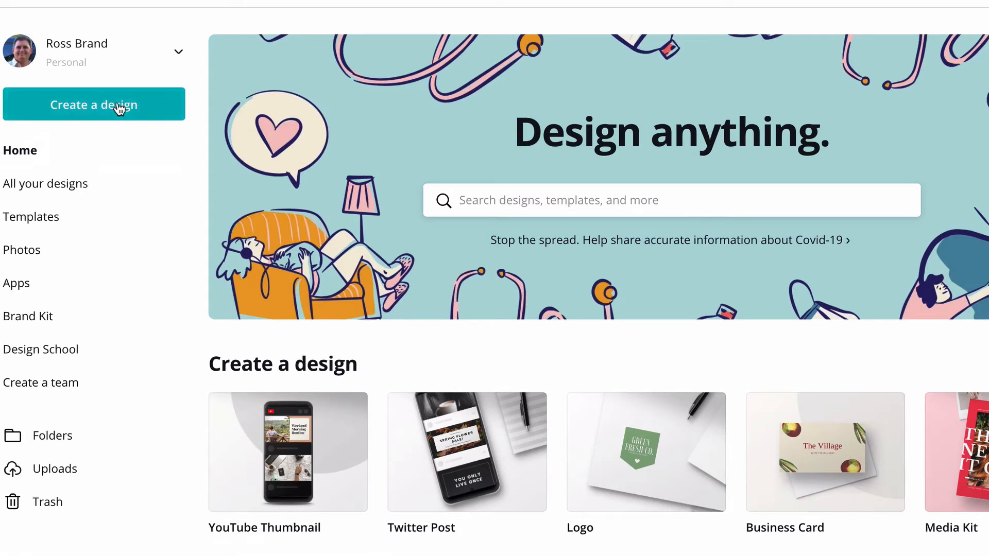
# Step: Create a custom Canva design sized 1280 × 720 px
pyautogui.click(94, 105)
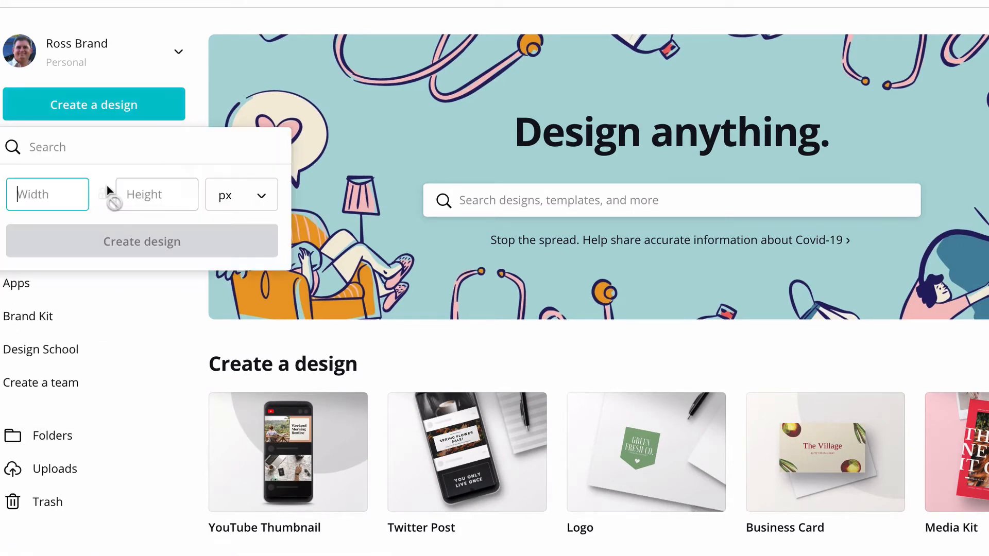
pyautogui.write('12')
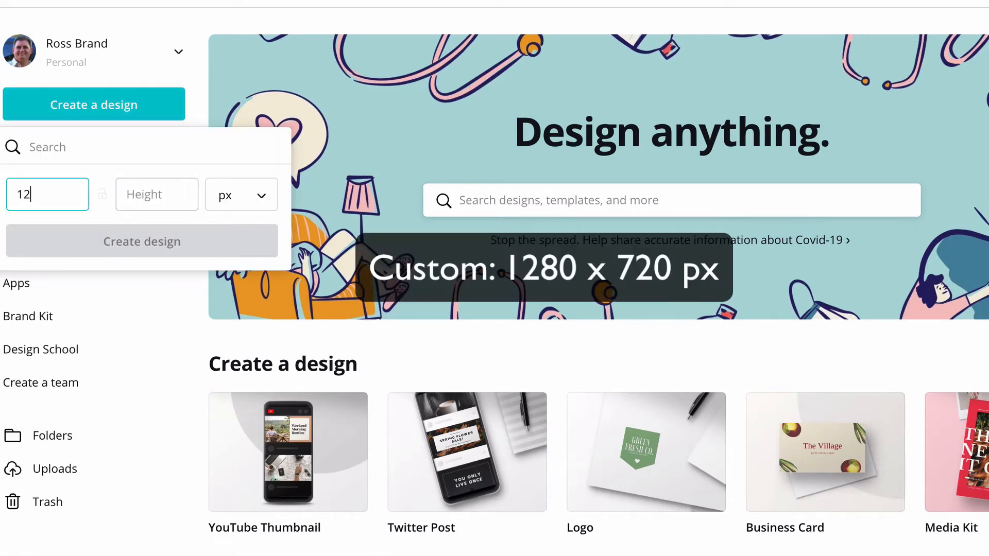
pyautogui.write('80')
pyautogui.click(157, 193)
pyautogui.write('7')
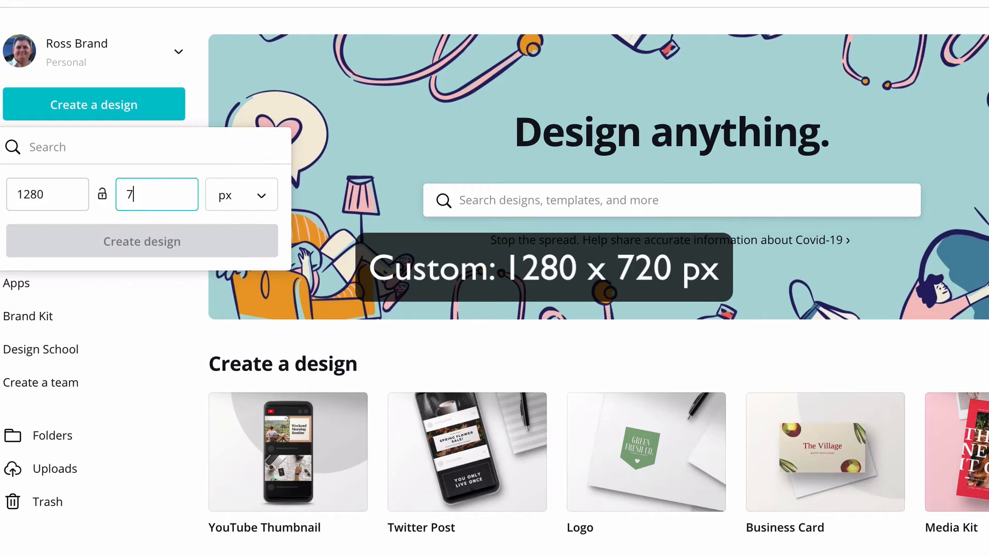
pyautogui.write('20')
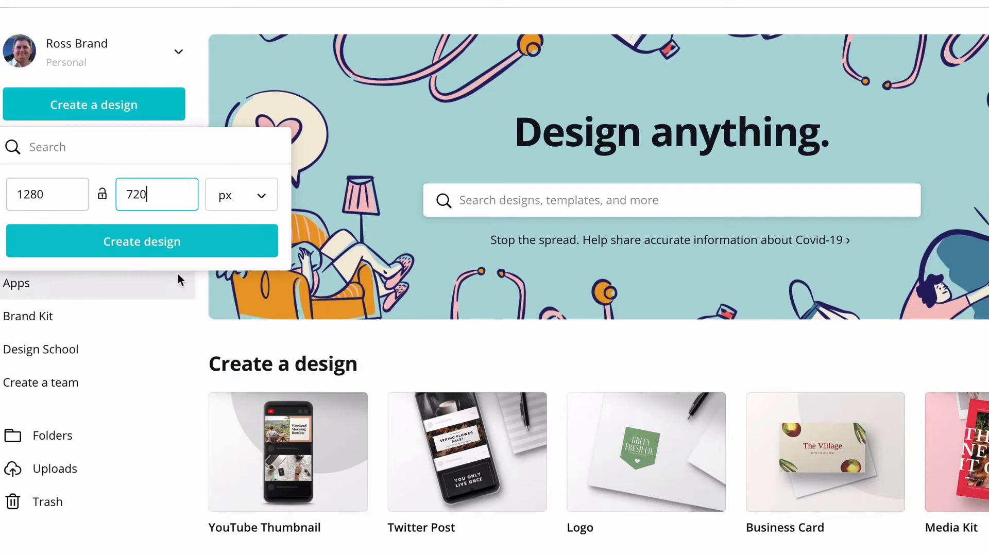
pyautogui.moveTo(213, 241)
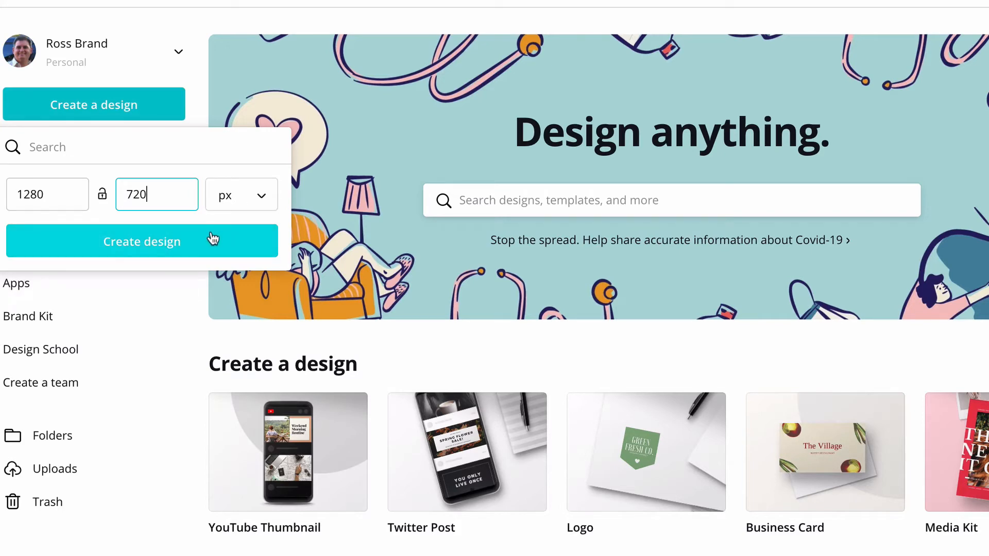
pyautogui.click(142, 241)
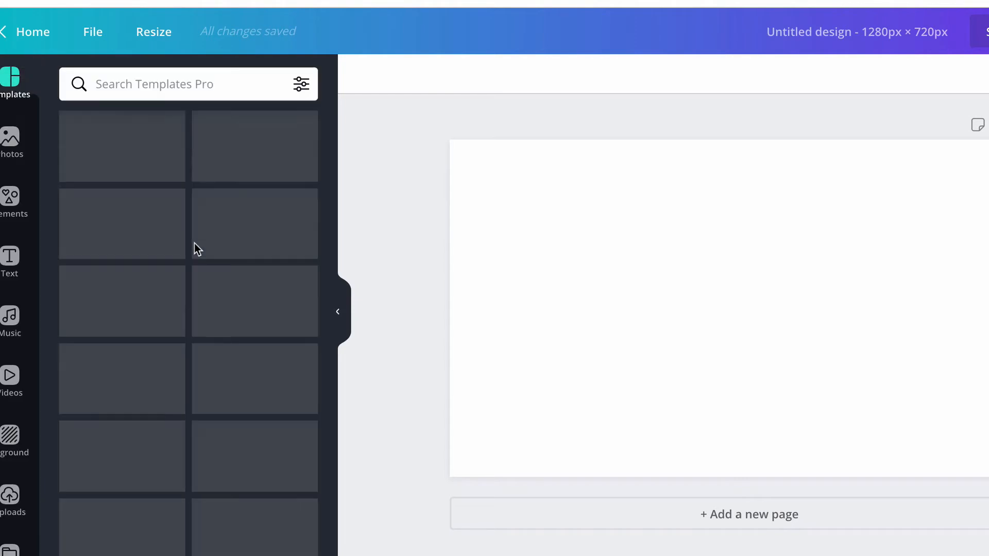